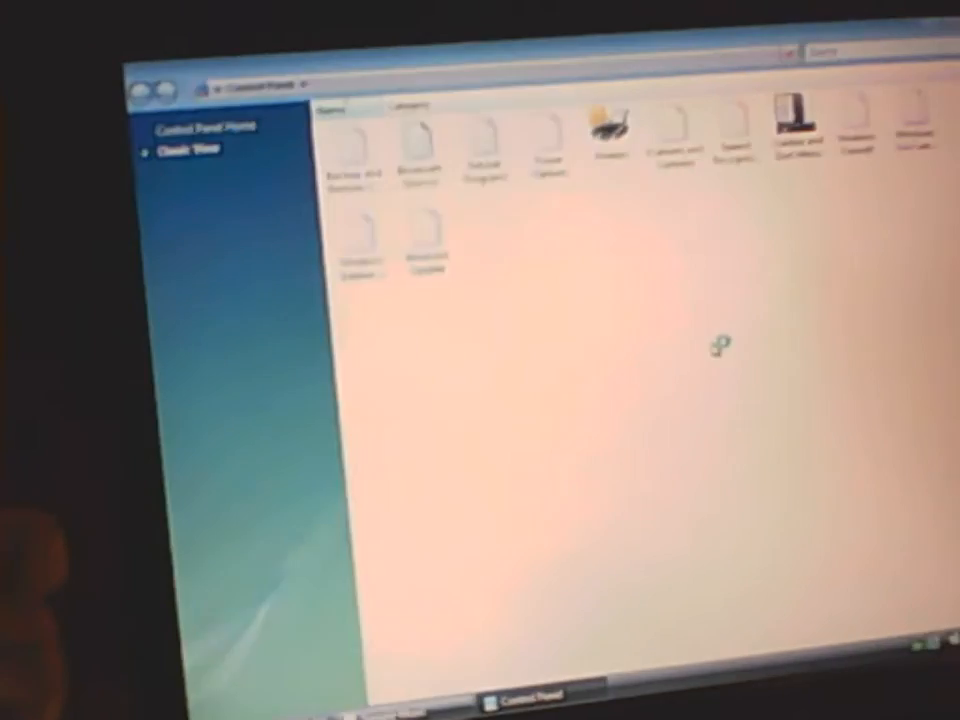
- Show the System page listing Windows Vista Business SP2 with IBM as manufacturer
click(174, 150)
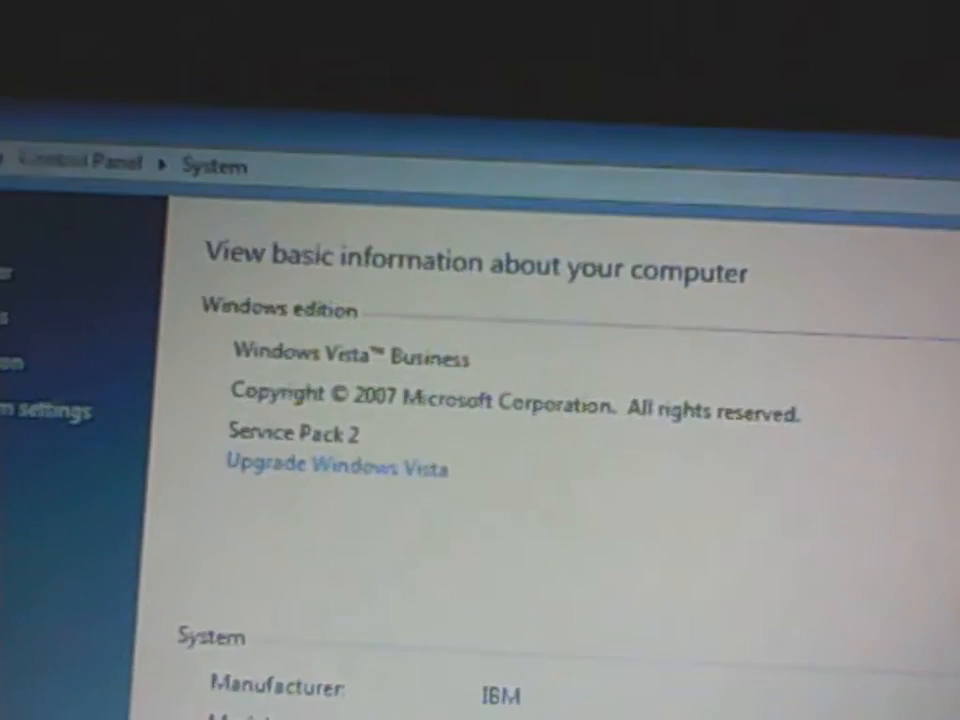
scroll(down, 3)
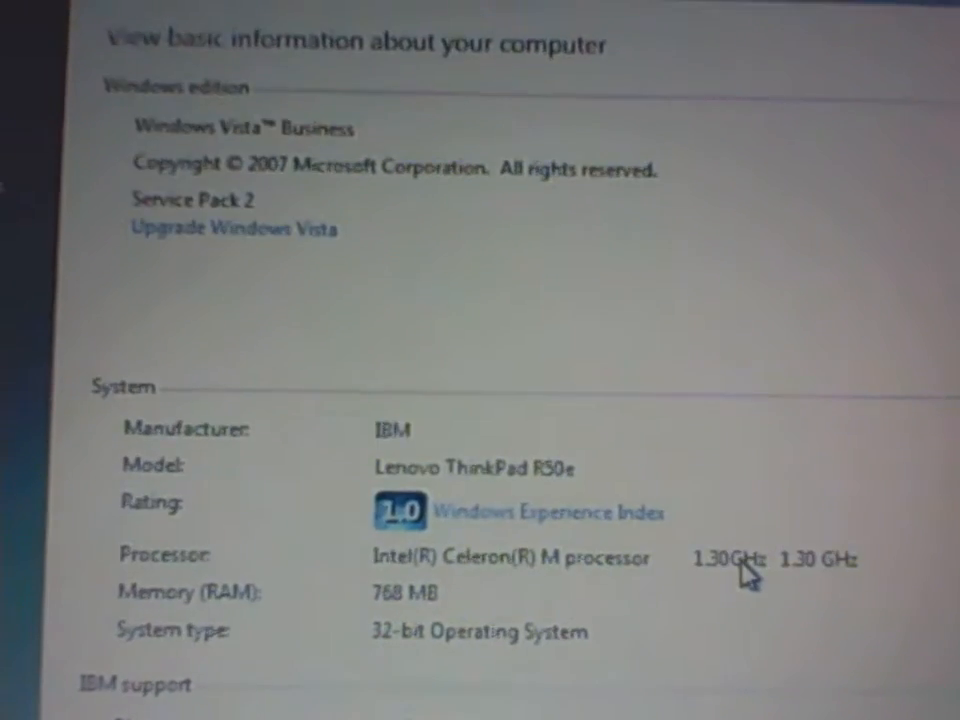
scroll(down, 3)
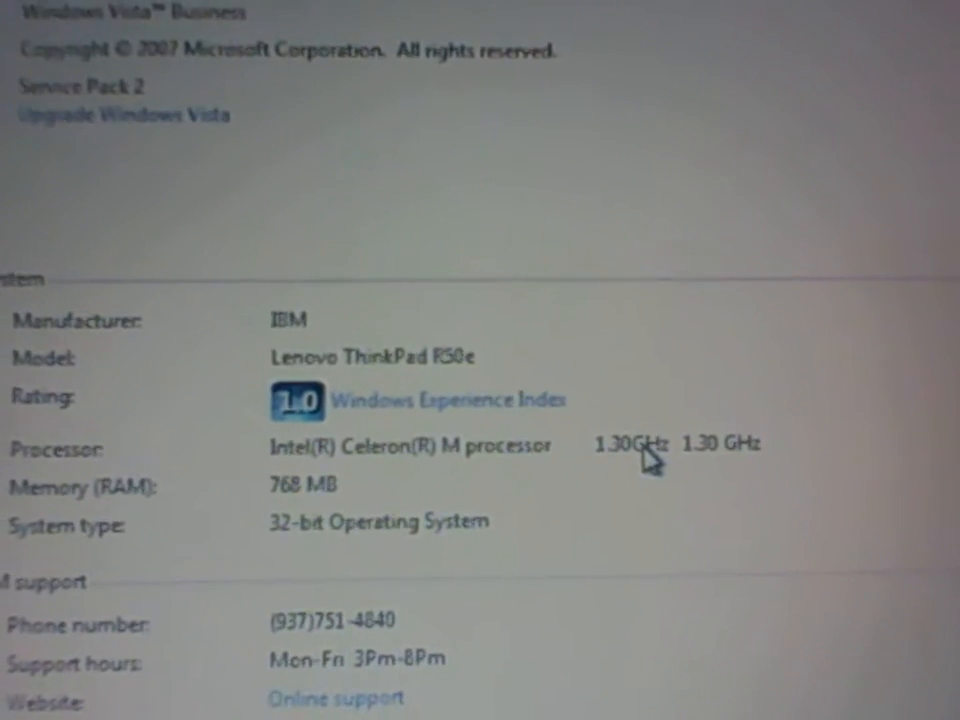
mouse_move(684, 470)
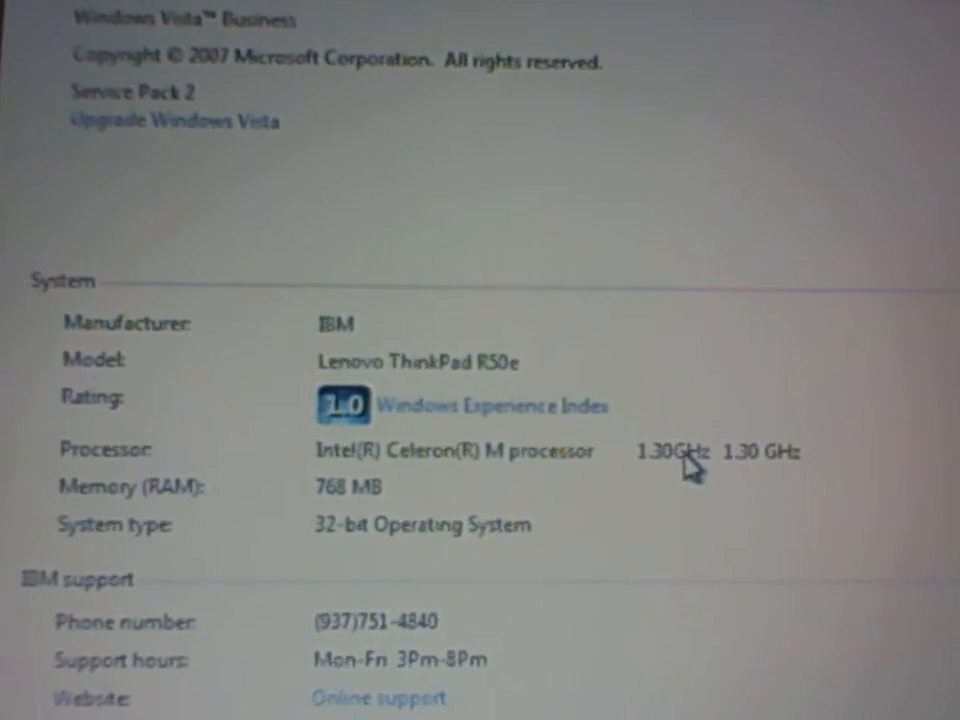
scroll(down, 3)
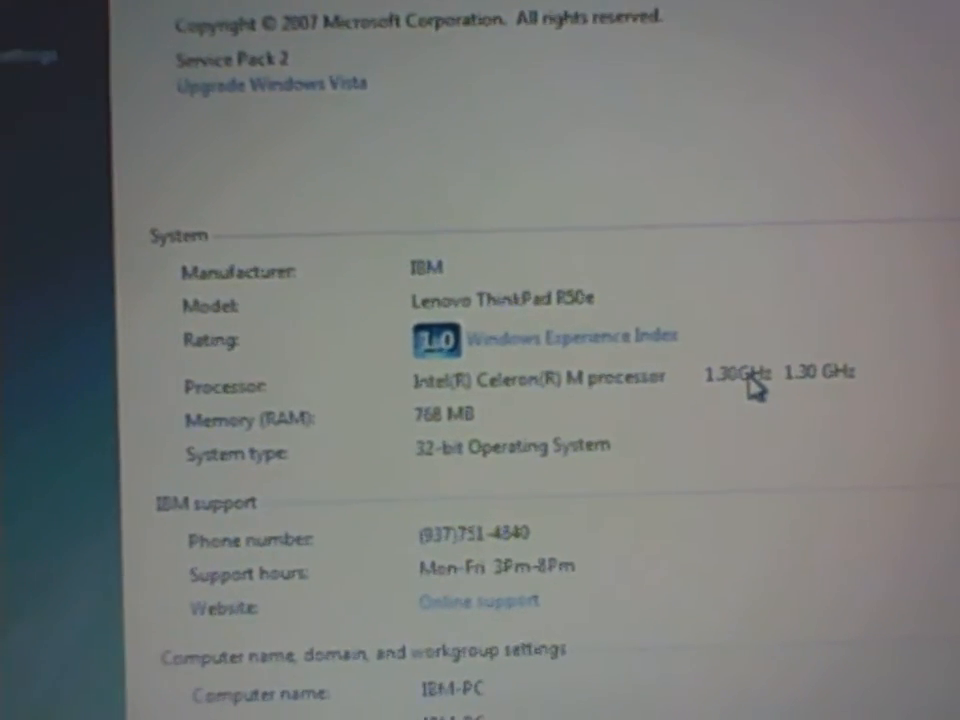
scroll(down, 3)
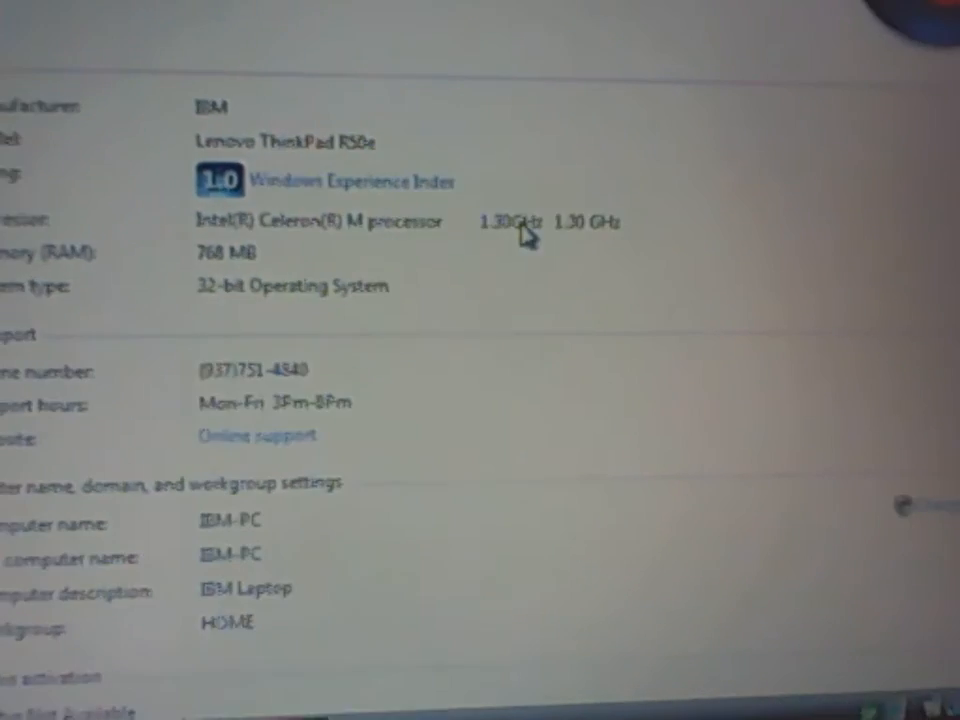